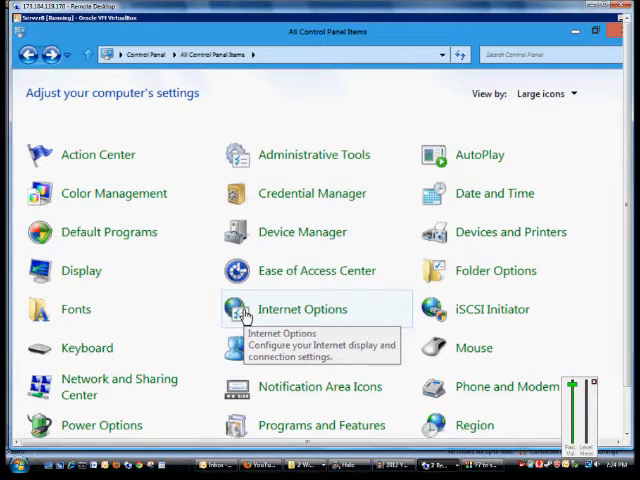
{"action": "mouse_move", "coordinate": [170, 278]}
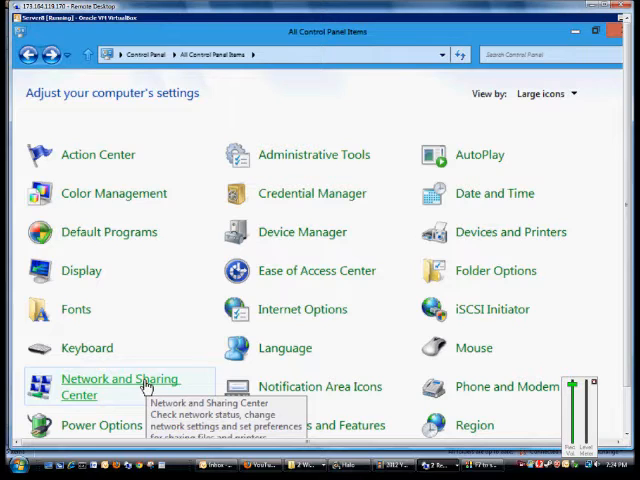
{"action": "mouse_move", "coordinate": [148, 293]}
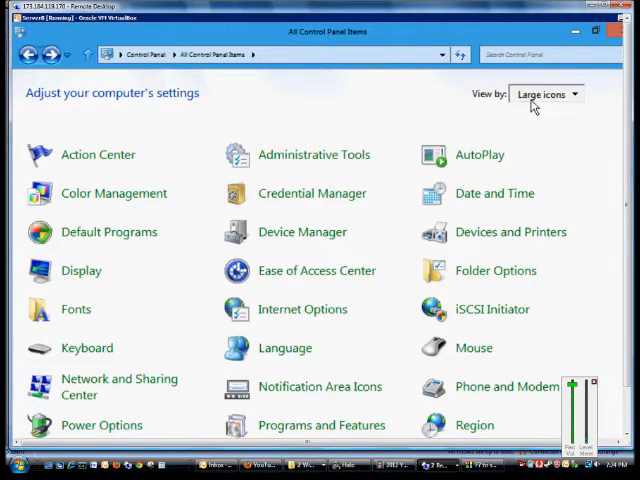
Step: From Network and Sharing Center, start a new connection and pick Connect to a workplace
{"action": "left_click", "coordinate": [547, 94]}
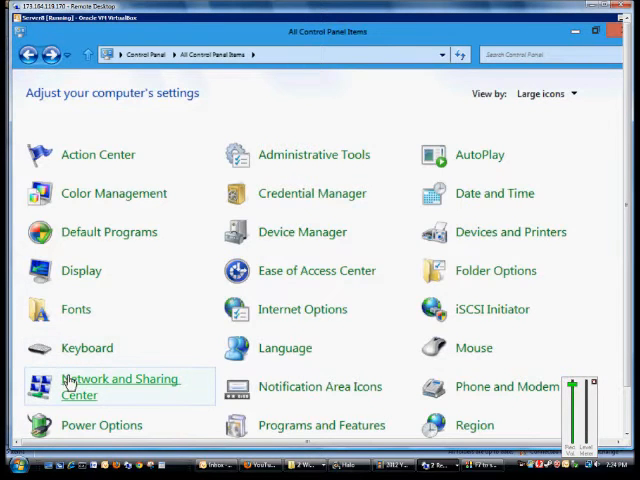
{"action": "left_click", "coordinate": [118, 386]}
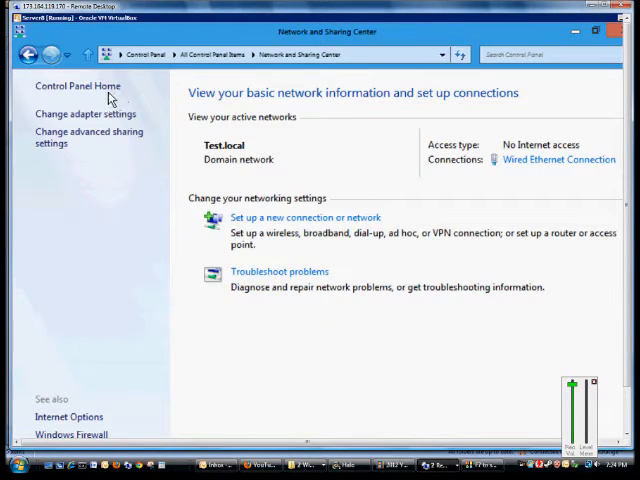
{"action": "mouse_move", "coordinate": [258, 218]}
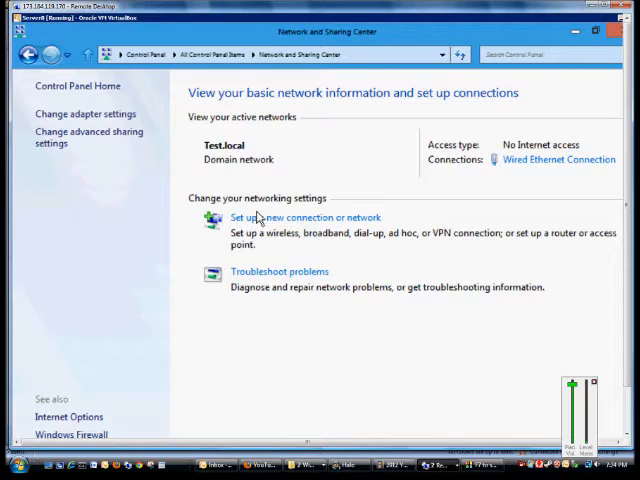
{"action": "left_click", "coordinate": [290, 217]}
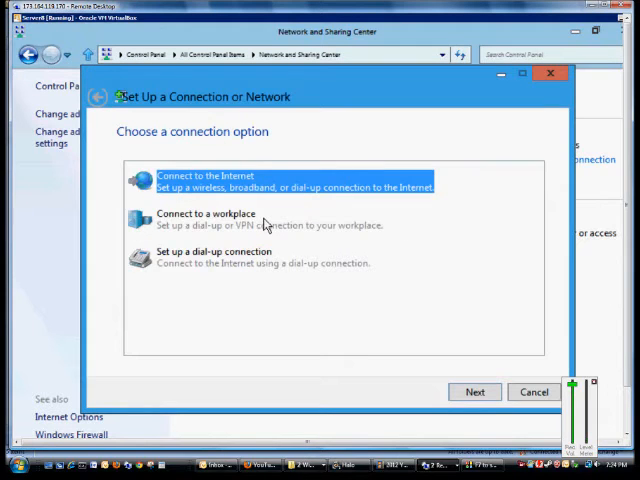
{"action": "left_click", "coordinate": [255, 218]}
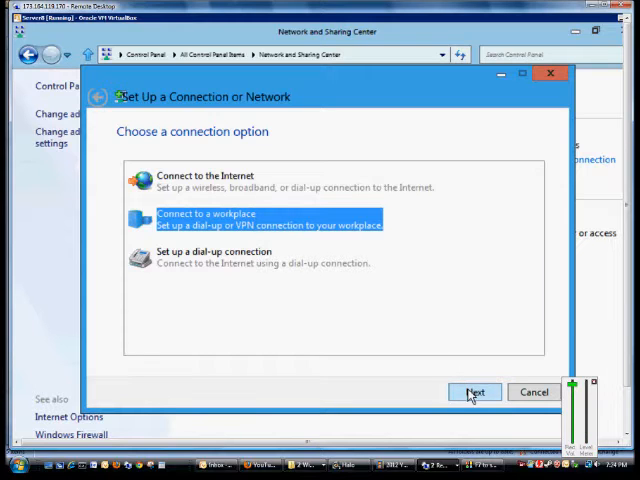
Step: Choose the VPN option and defer setting up an Internet connection
{"action": "left_click", "coordinate": [476, 391]}
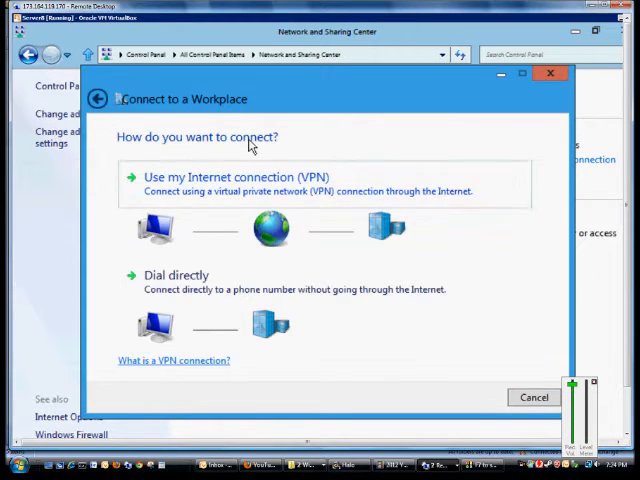
{"action": "left_click", "coordinate": [242, 177]}
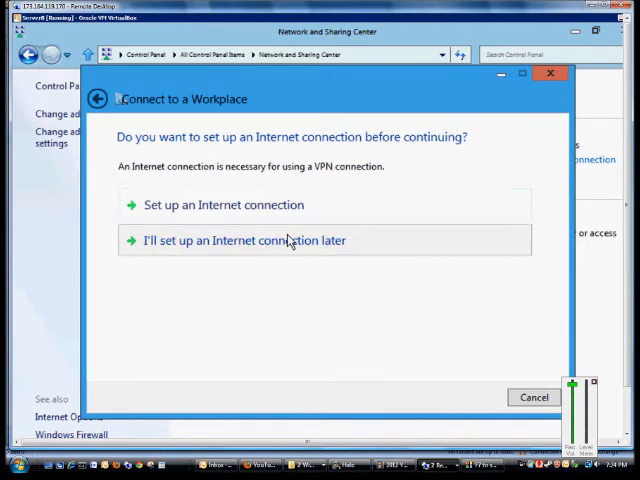
{"action": "left_click", "coordinate": [243, 240]}
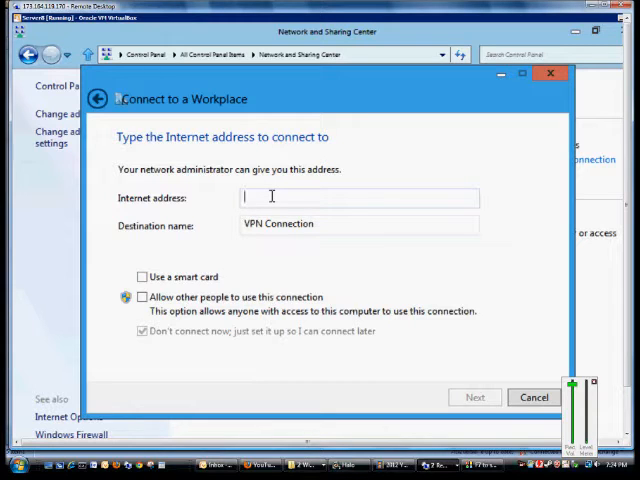
Step: Enter test.com as the address and 'VPN Connection to office' as the destination name
{"action": "type", "text": "test."}
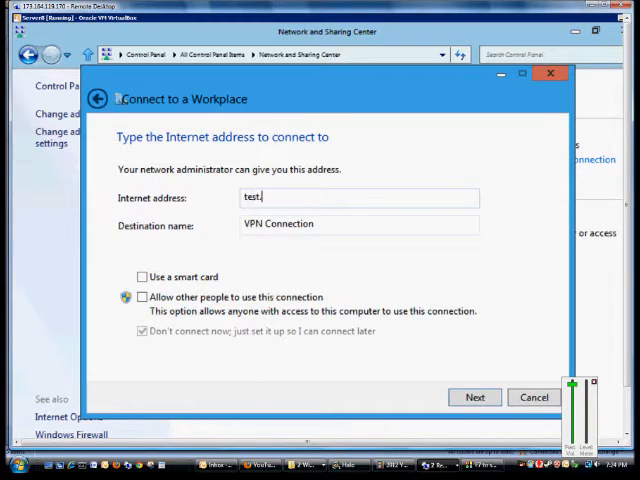
{"action": "type", "text": ".com"}
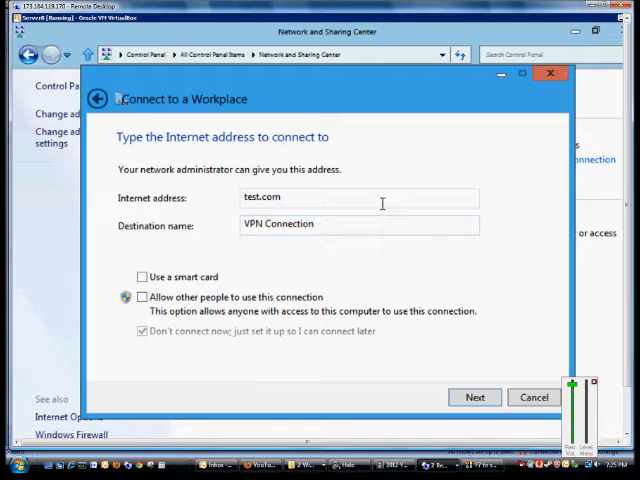
{"action": "type", "text": "to if"}
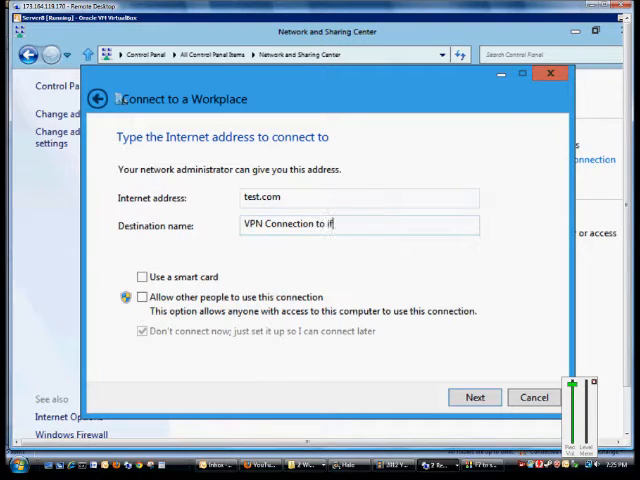
{"action": "key", "text": "BackSpace"}
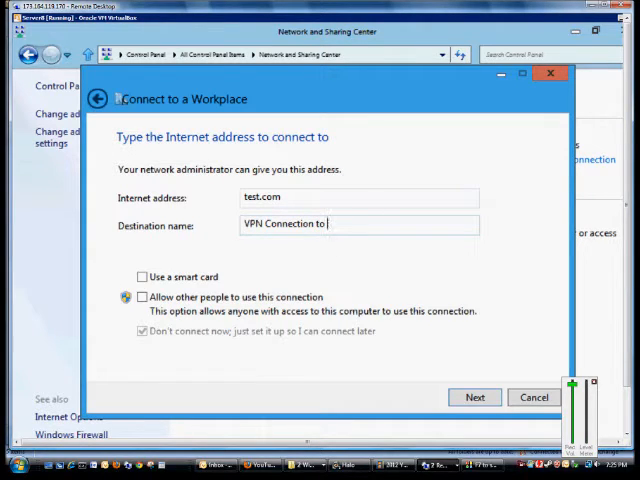
{"action": "type", "text": "office"}
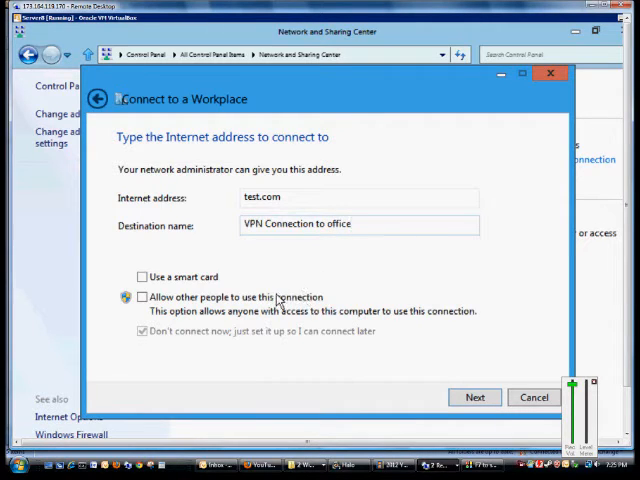
Step: Leave sharing and smart-card options unchecked and advance to the credentials page
{"action": "left_click", "coordinate": [142, 297]}
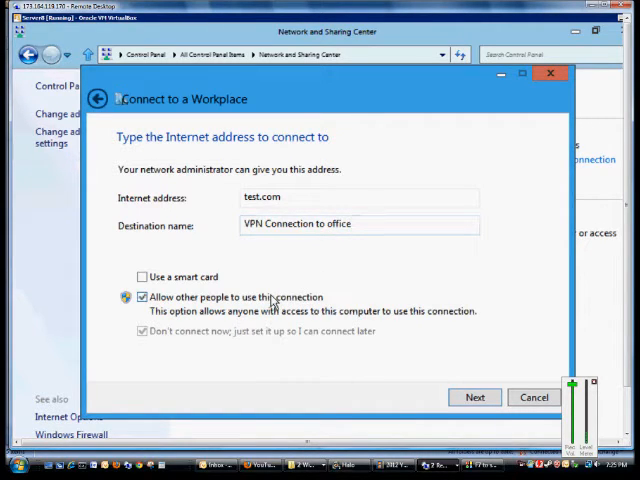
{"action": "left_click", "coordinate": [143, 297]}
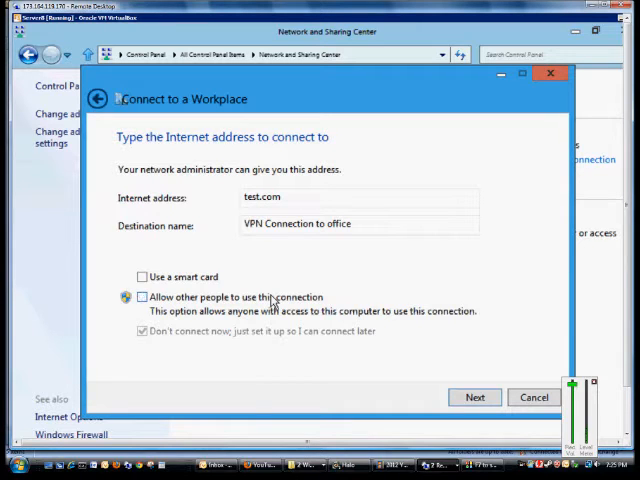
{"action": "left_click", "coordinate": [142, 277]}
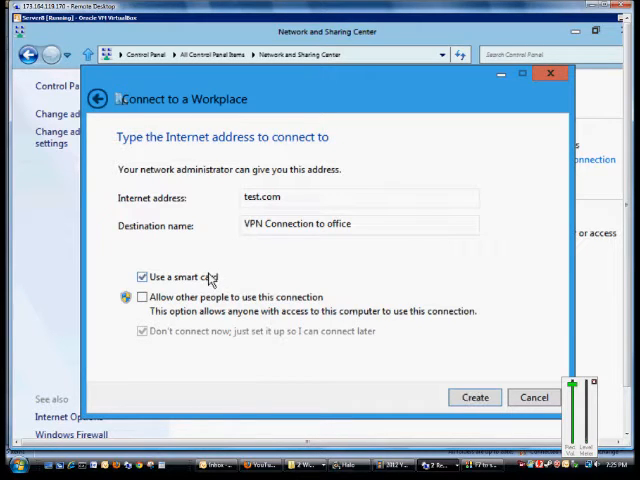
{"action": "left_click", "coordinate": [142, 277]}
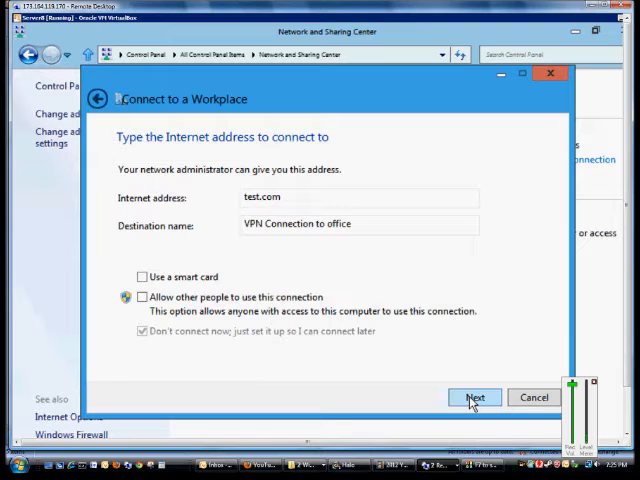
{"action": "left_click", "coordinate": [476, 397]}
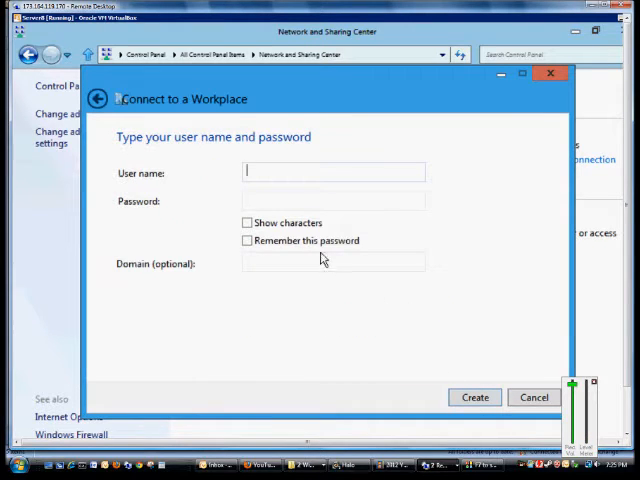
Step: Enter user name administrator with a remembered password and create the connection
{"action": "type", "text": "administrator"}
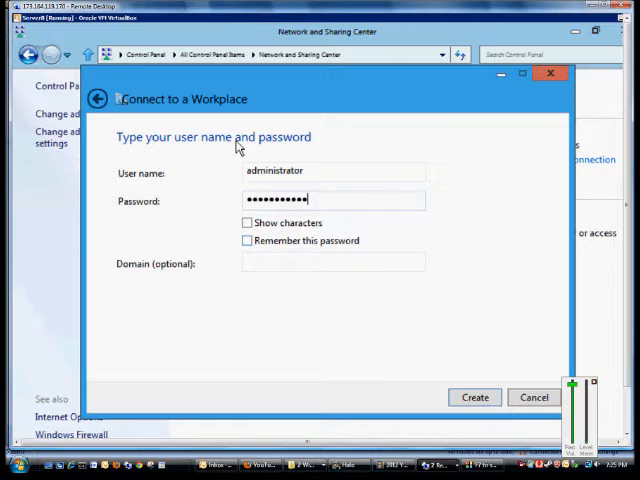
{"action": "left_click", "coordinate": [247, 222]}
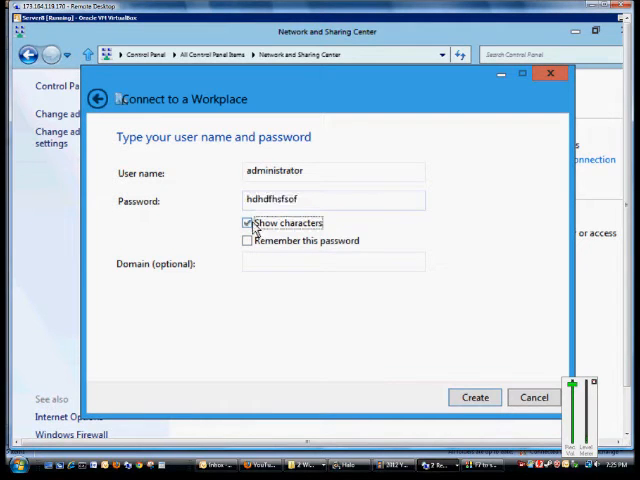
{"action": "left_click", "coordinate": [247, 222]}
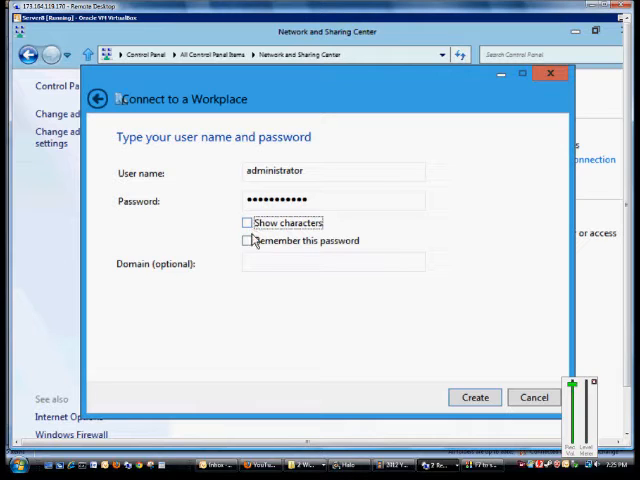
{"action": "left_click", "coordinate": [247, 240]}
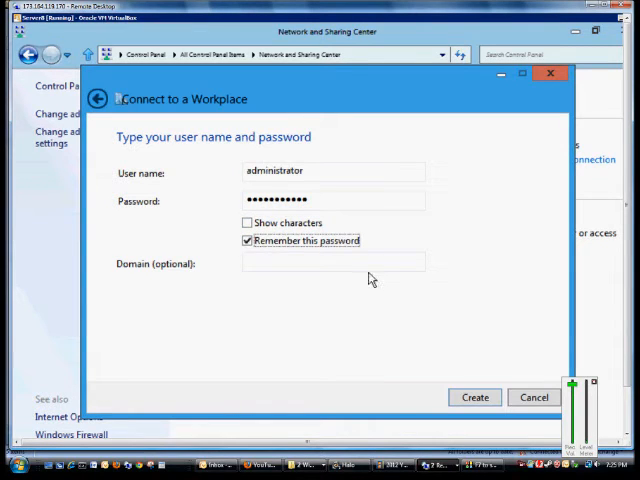
{"action": "mouse_move", "coordinate": [351, 305]}
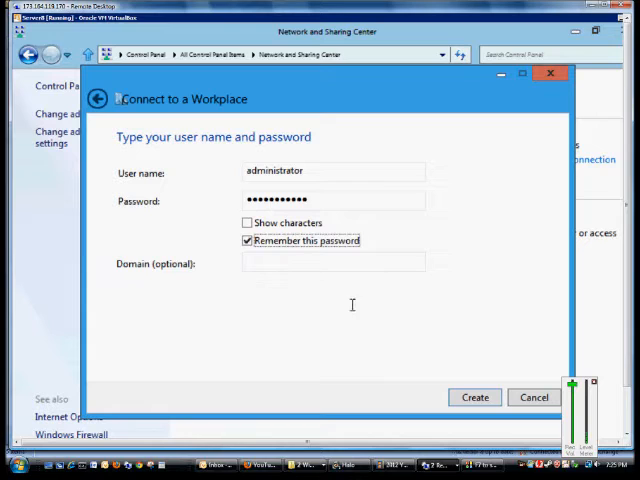
{"action": "mouse_move", "coordinate": [461, 389]}
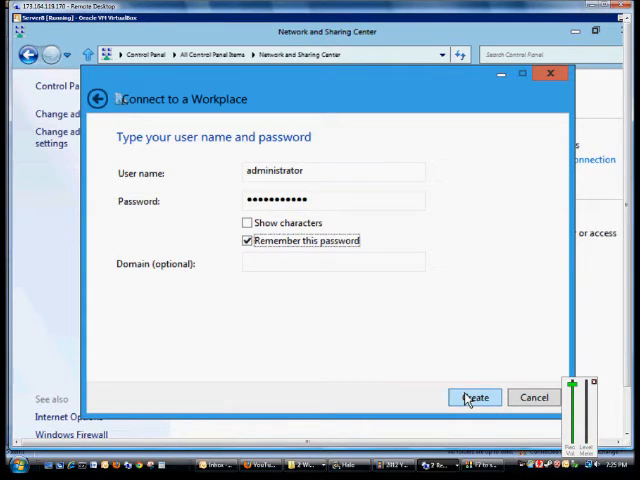
{"action": "left_click", "coordinate": [474, 397]}
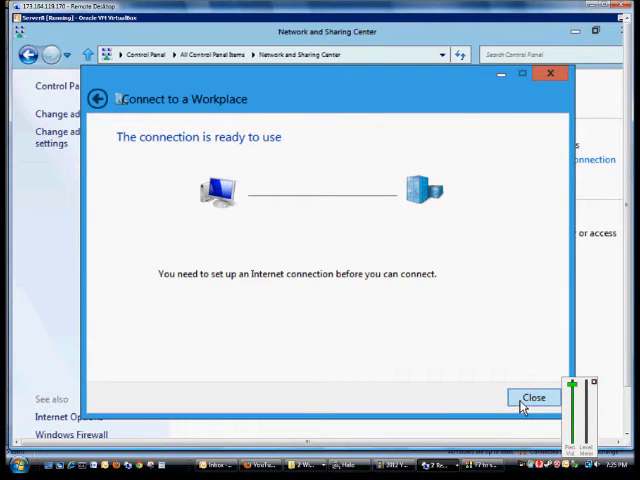
Step: Close the wizard and connect to VPN Connection to office from the adapter list
{"action": "left_click", "coordinate": [533, 397]}
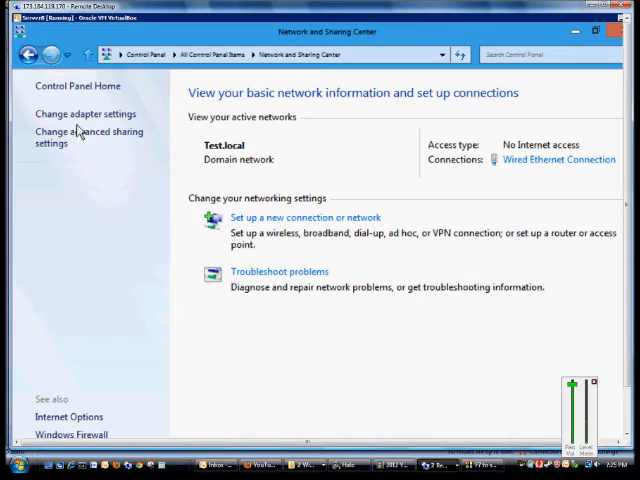
{"action": "left_click", "coordinate": [87, 113]}
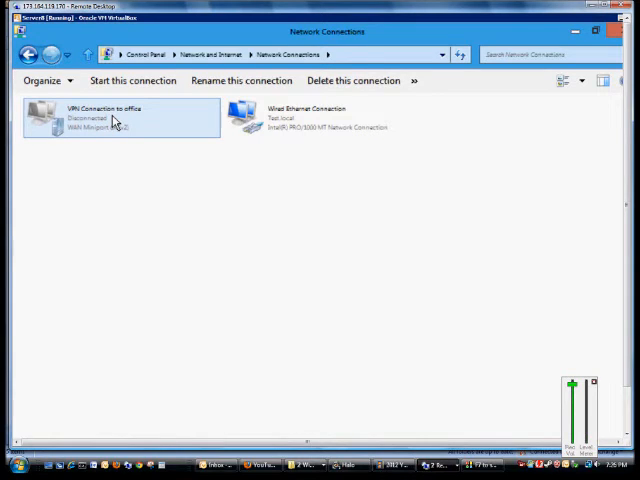
{"action": "right_click", "coordinate": [112, 118]}
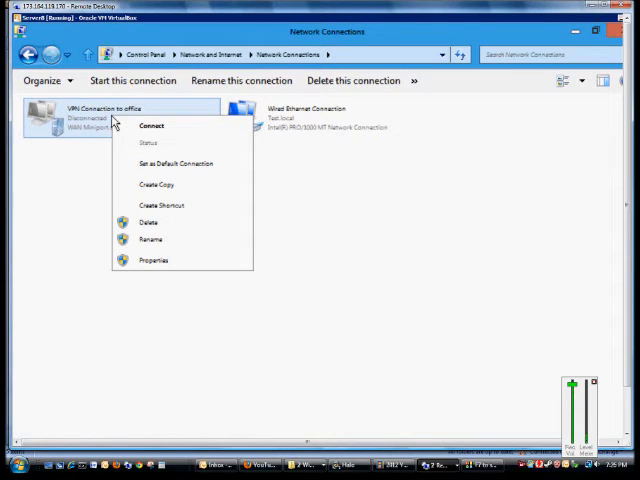
{"action": "left_click", "coordinate": [152, 125]}
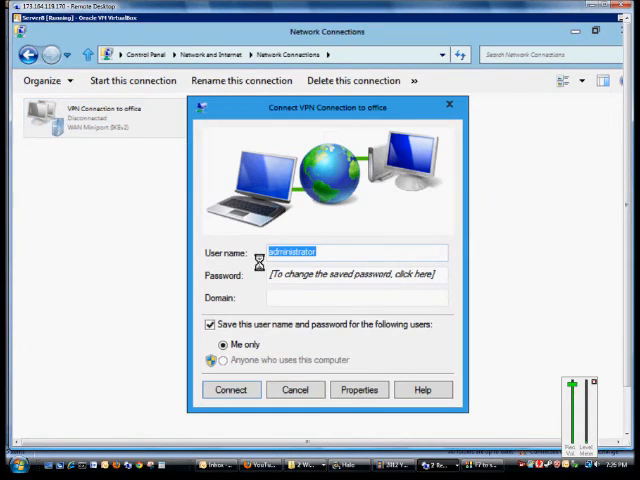
{"action": "left_click", "coordinate": [358, 390]}
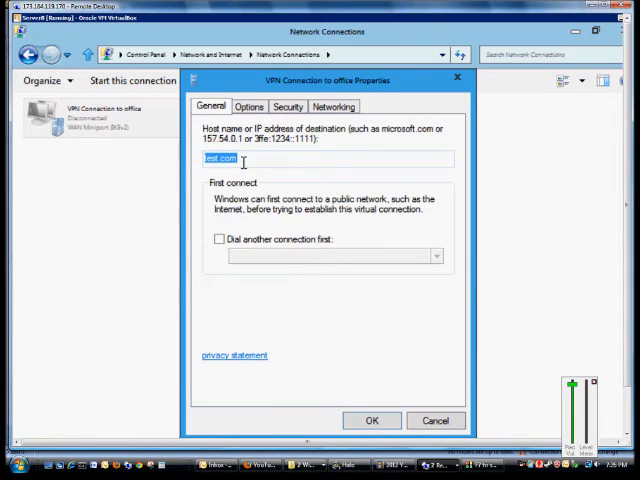
{"action": "mouse_move", "coordinate": [250, 148]}
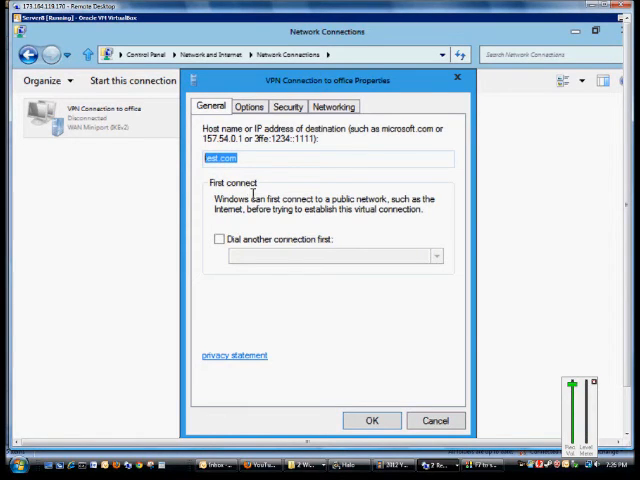
{"action": "left_click", "coordinate": [249, 106]}
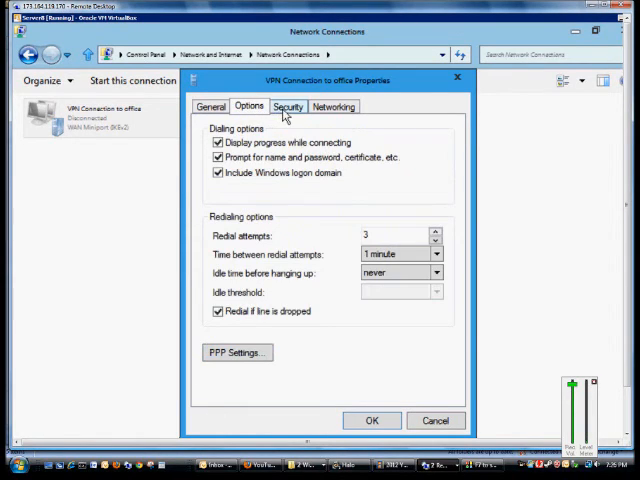
{"action": "left_click", "coordinate": [287, 106]}
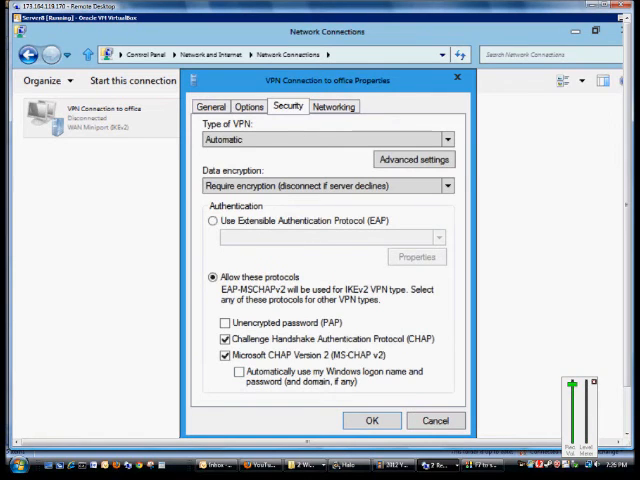
{"action": "left_click", "coordinate": [371, 420]}
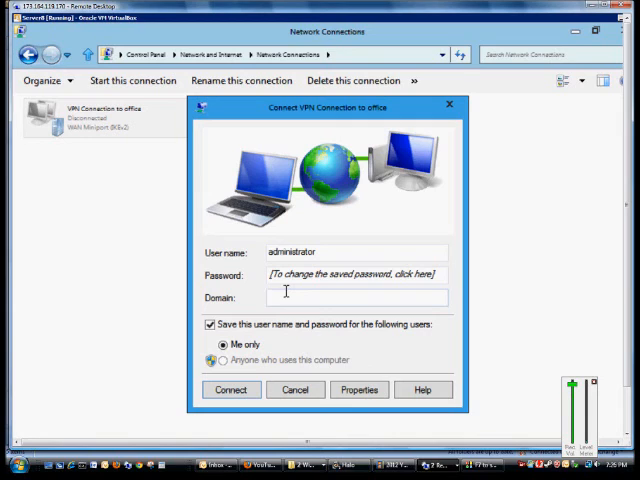
{"action": "left_click", "coordinate": [357, 297]}
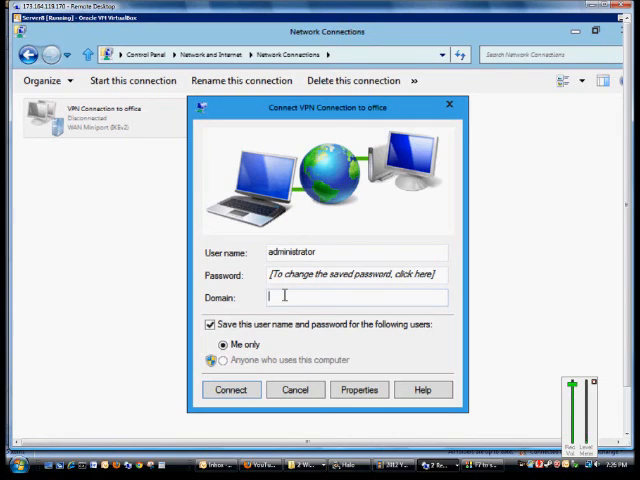